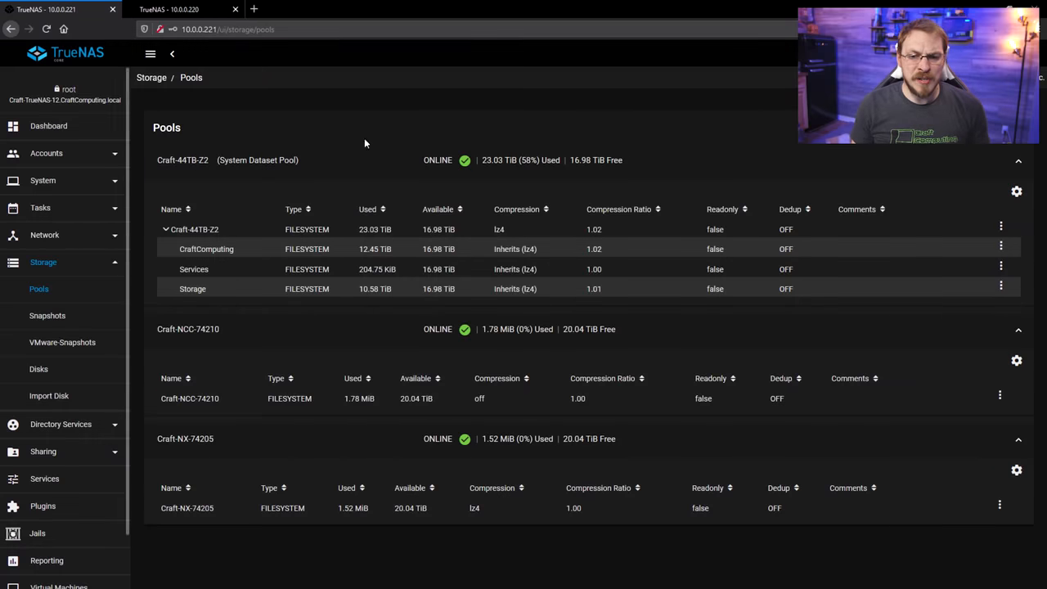
# - View the 10.0.0.220 backup server's storage pools with the replicated Craft-BKP-SVR datasets
pyautogui.click(327, 399)
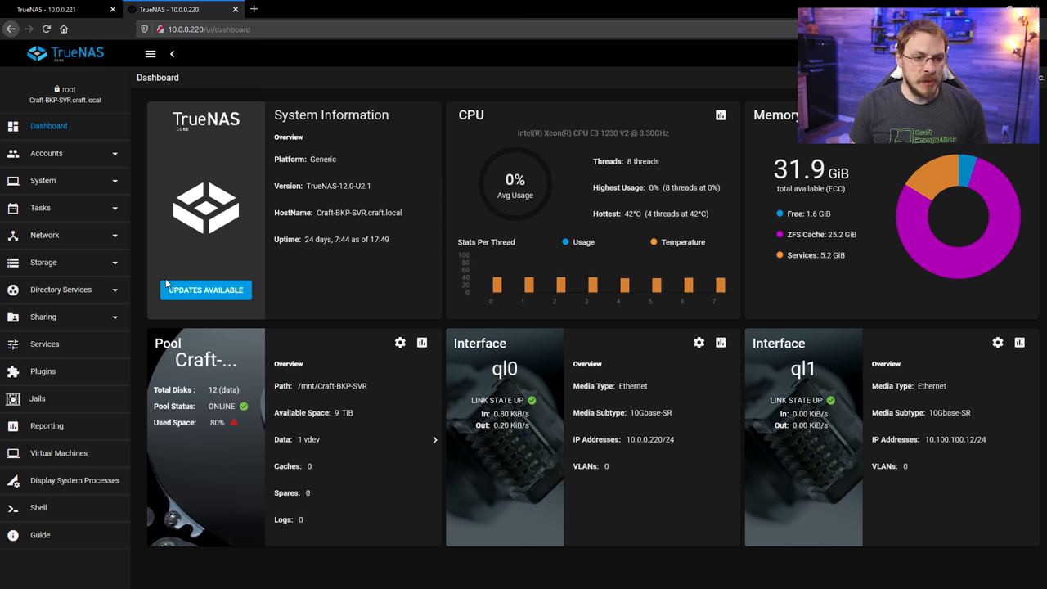
pyautogui.click(43, 262)
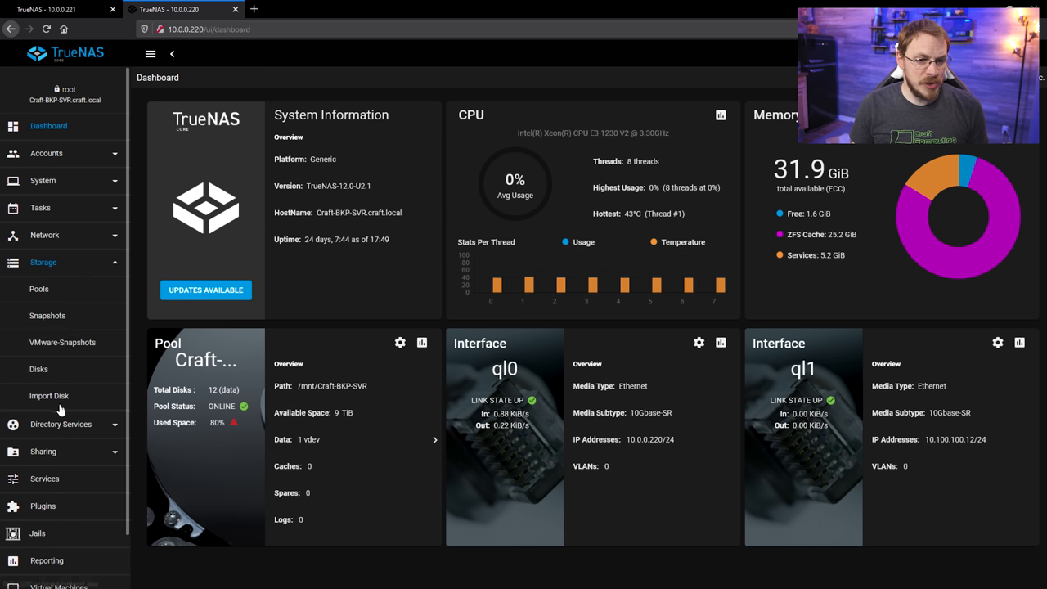
pyautogui.click(39, 288)
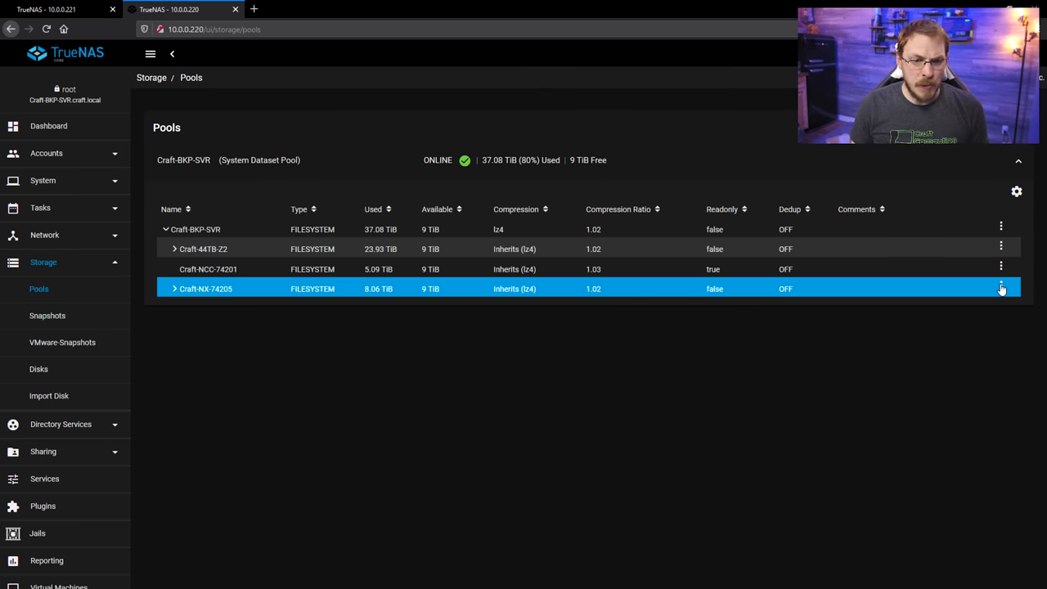
# - Create a recursive snapshot of Craft-NX-74205 named RESTORE-NX-74205 and dismiss the confirmation
pyautogui.click(1001, 288)
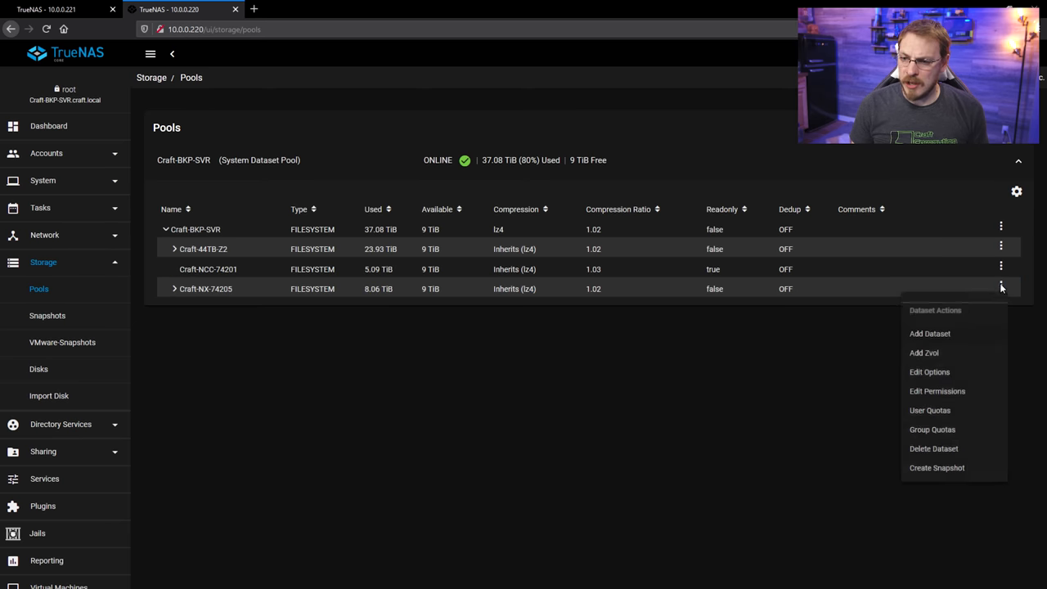
pyautogui.click(936, 468)
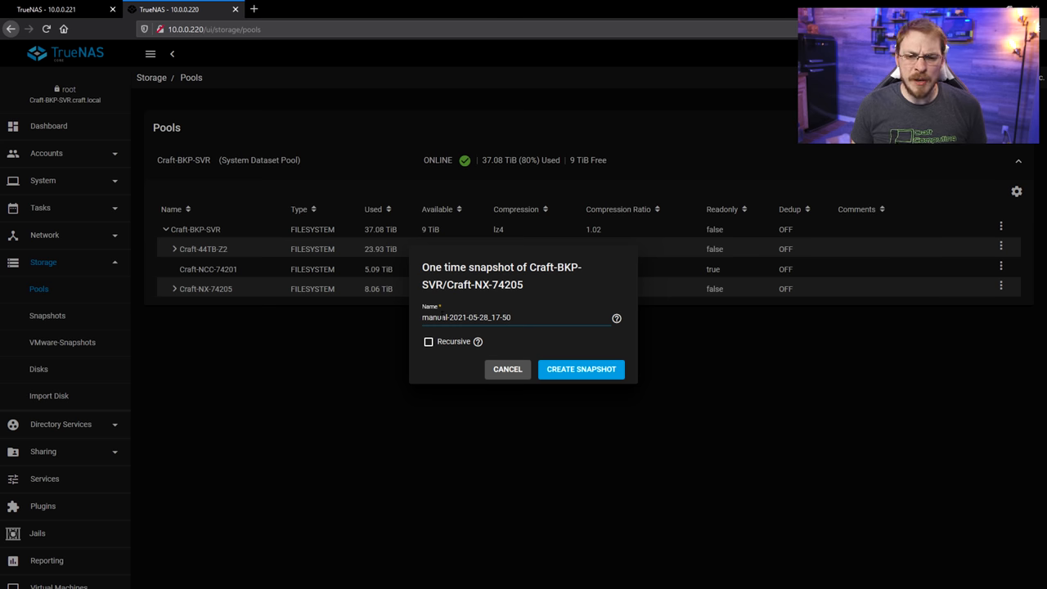
pyautogui.tripleClick(467, 317)
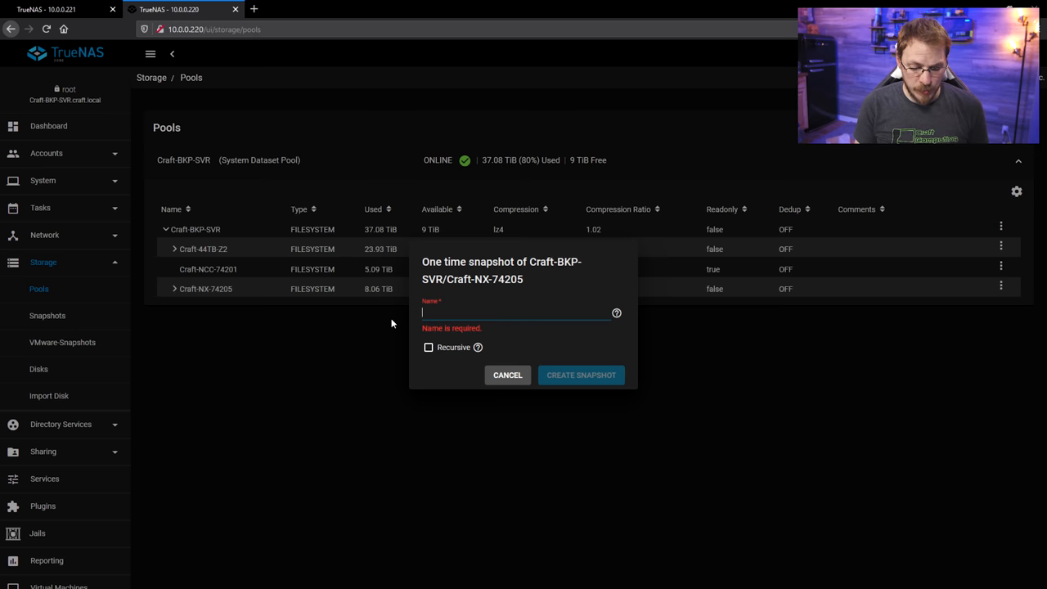
pyautogui.write('RESTORE-')
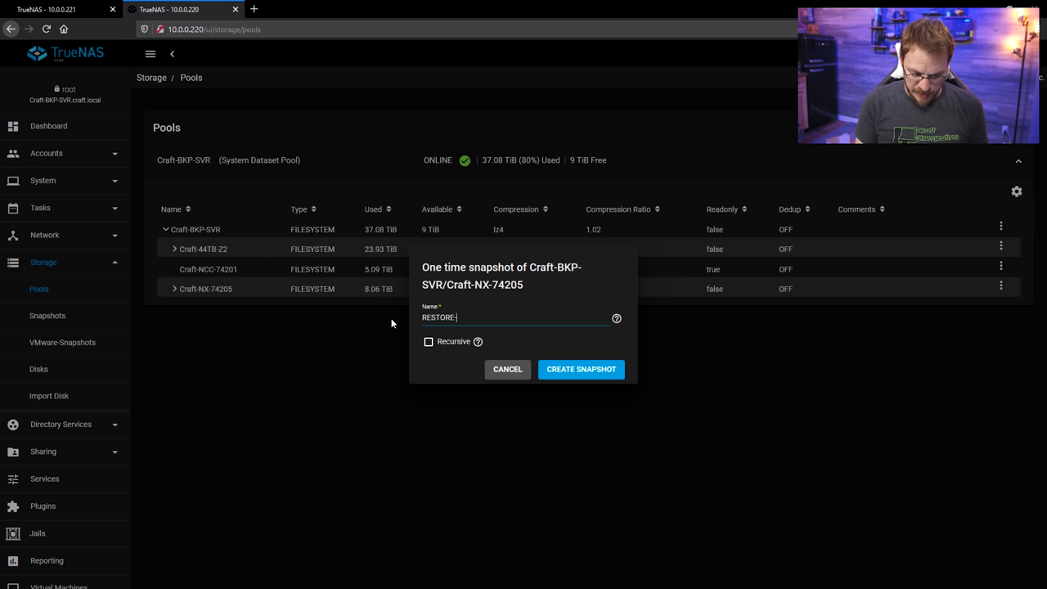
pyautogui.write('NX-7')
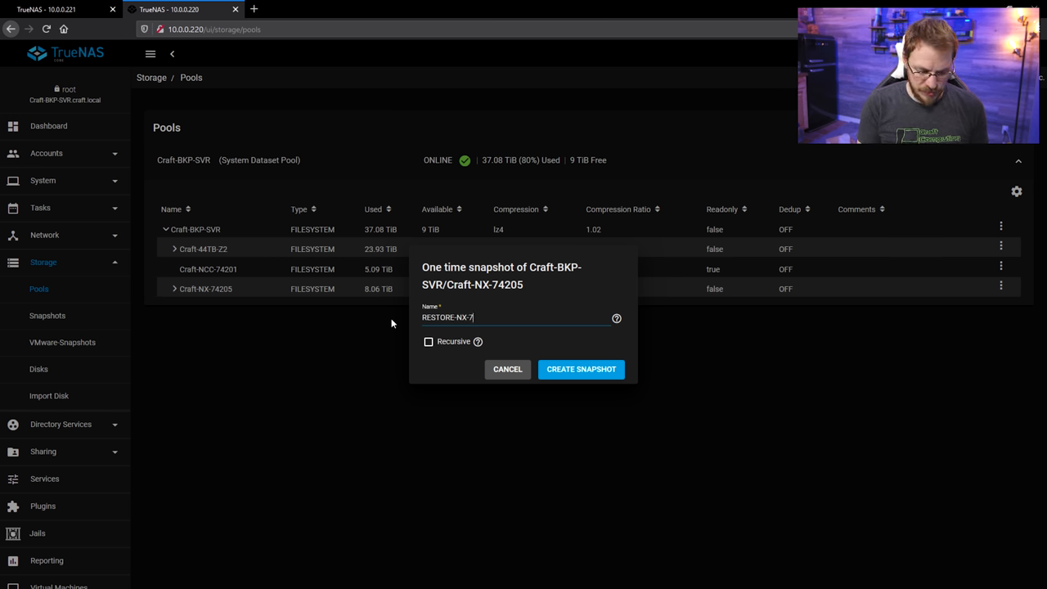
pyautogui.write('4205')
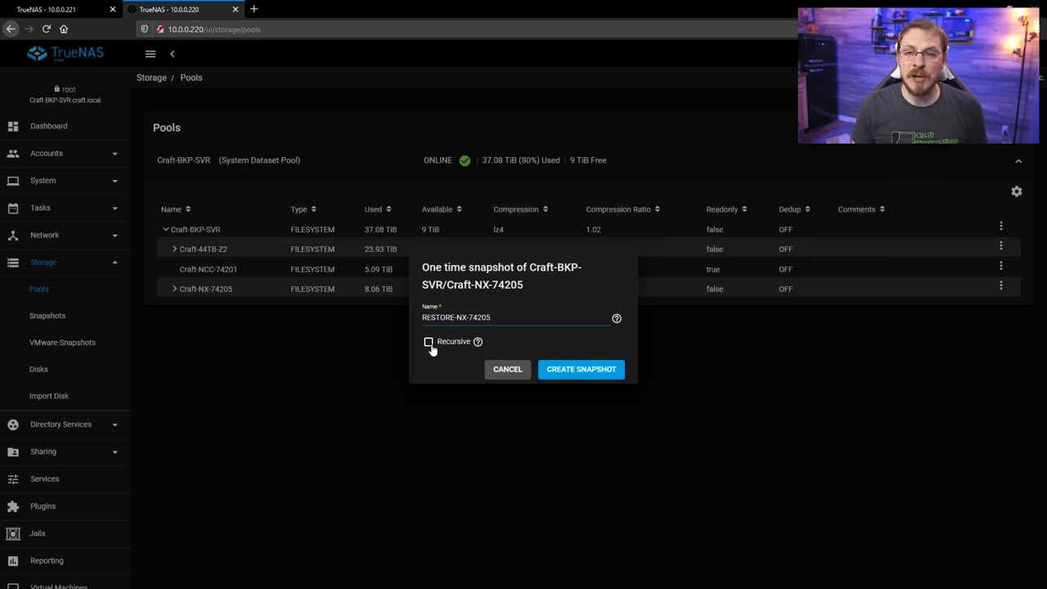
pyautogui.click(428, 342)
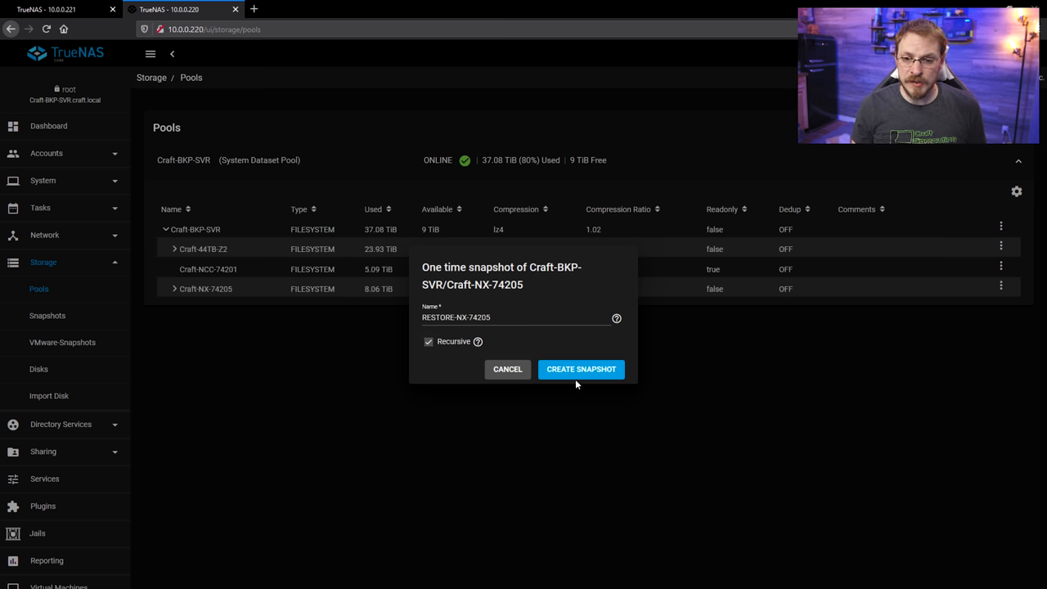
pyautogui.click(581, 370)
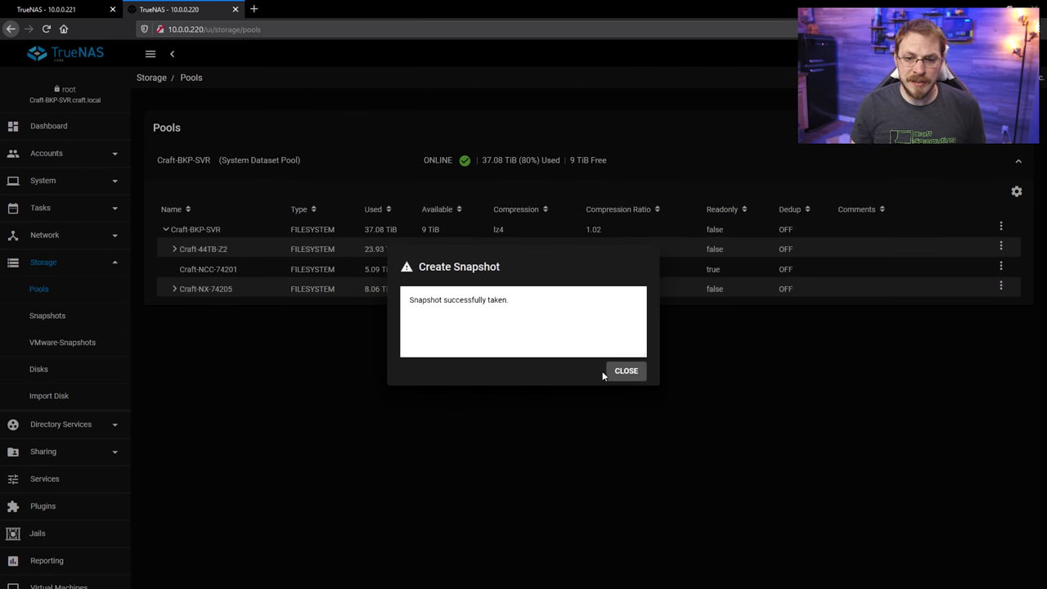
pyautogui.click(625, 370)
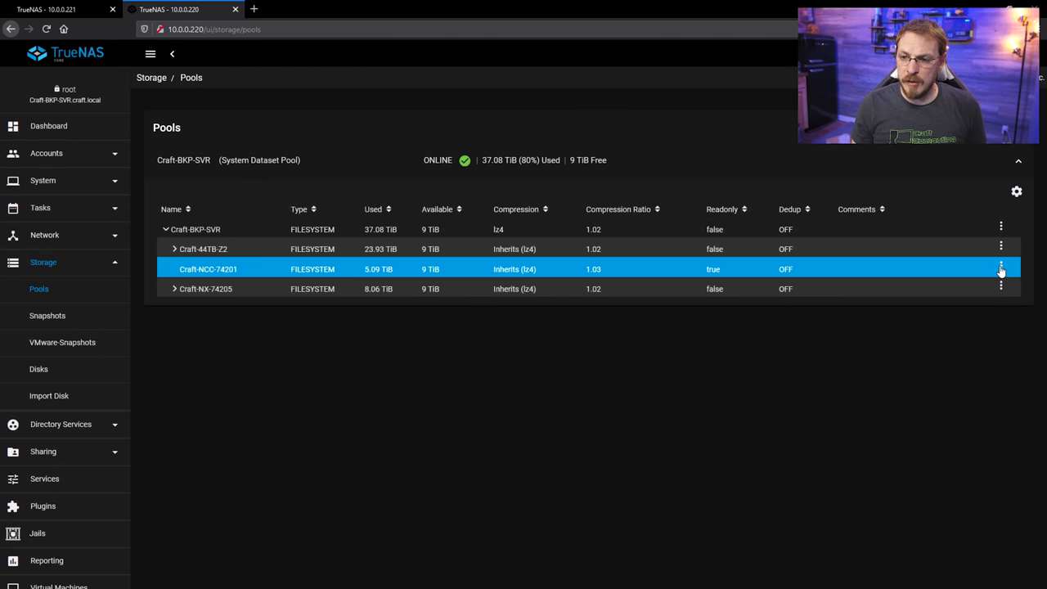
# - Create a recursive snapshot of Craft-NCC-74201 named RESTORE-NCC-74201 and dismiss the confirmation
pyautogui.click(1001, 266)
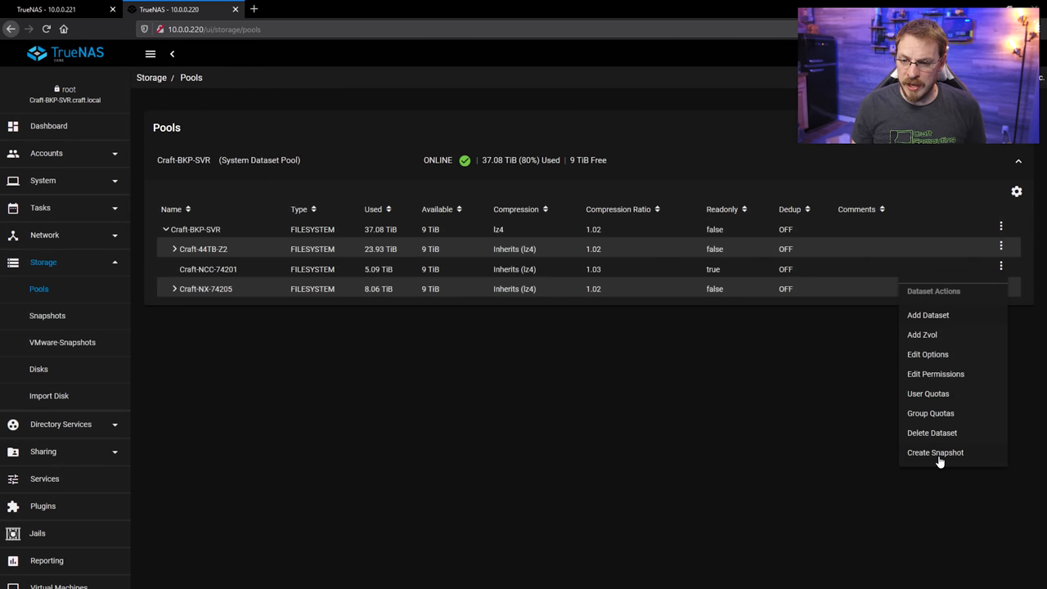
pyautogui.click(936, 452)
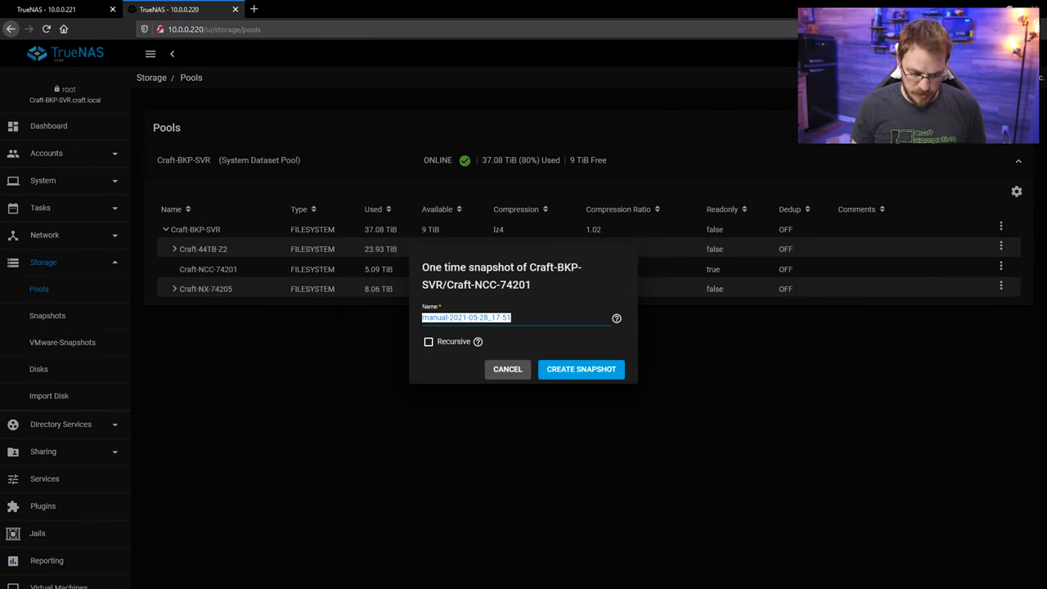
pyautogui.write('RESTORE-NCC-74210')
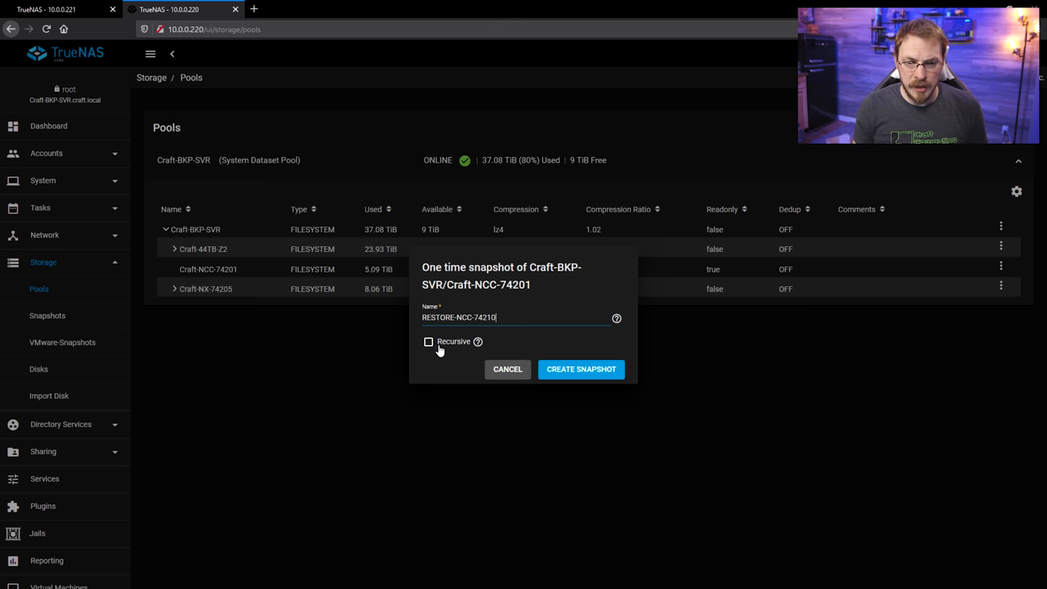
pyautogui.click(581, 370)
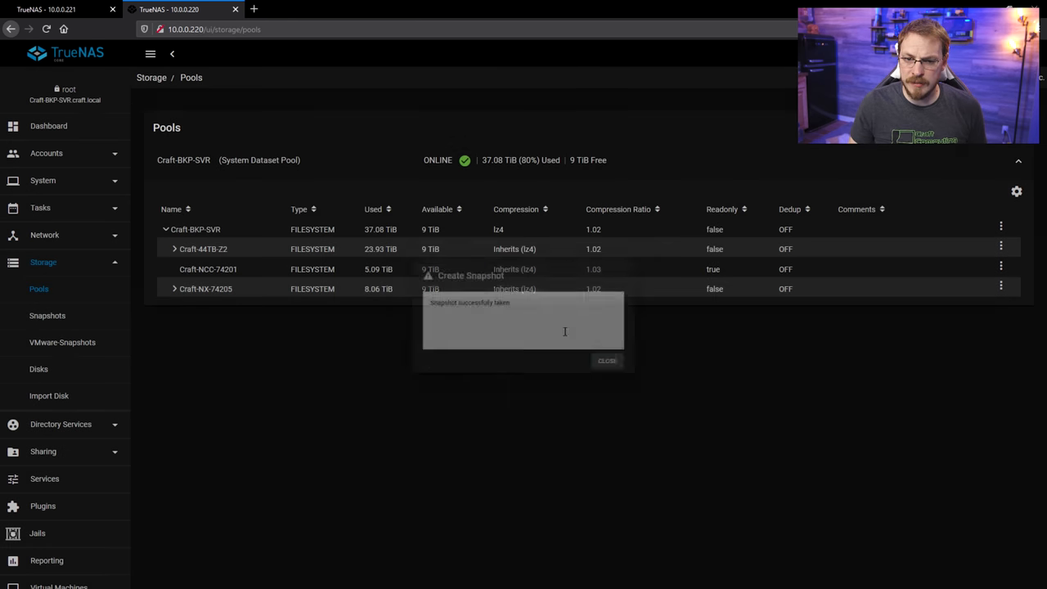
pyautogui.click(606, 362)
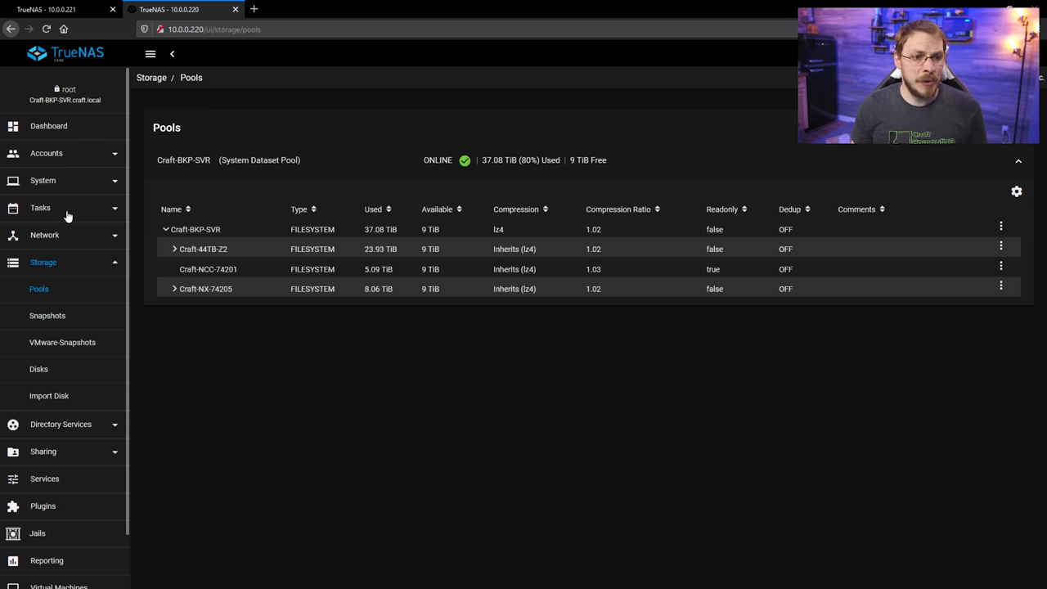
# - Show the backup server's Replication Tasks list under Tasks
pyautogui.click(39, 207)
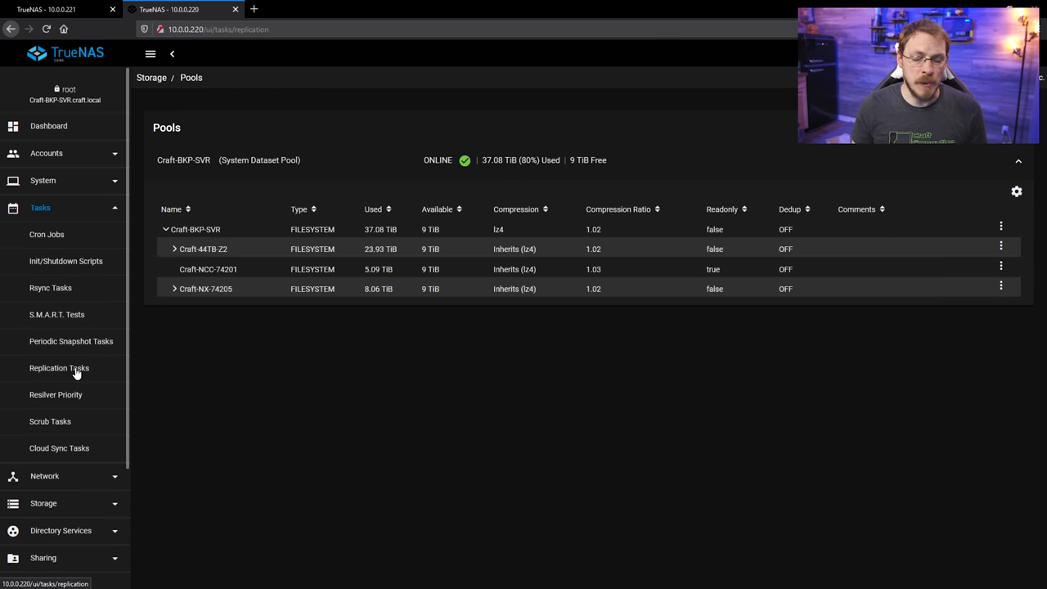
pyautogui.click(58, 366)
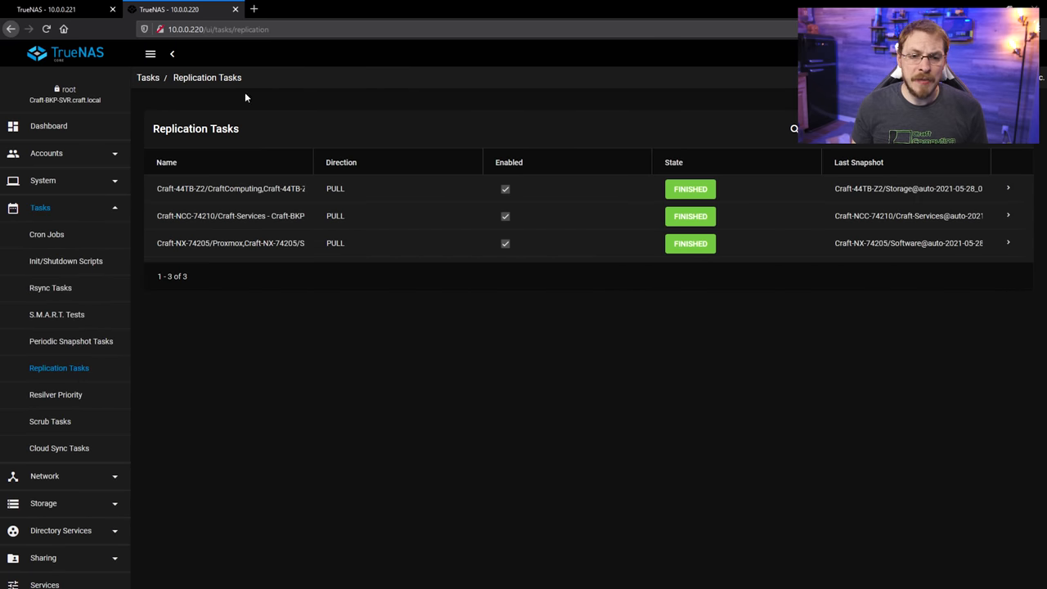
pyautogui.moveTo(229, 242)
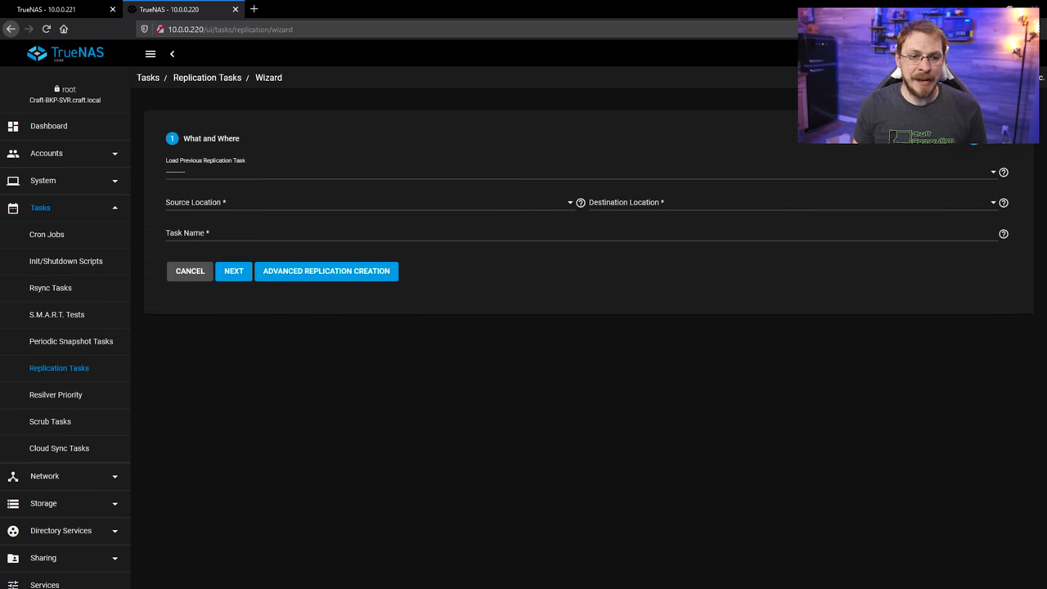
# - Source the replication from this system's Craft-BKP-SVR/Craft-NX-74205 dataset, recursively
pyautogui.click(368, 203)
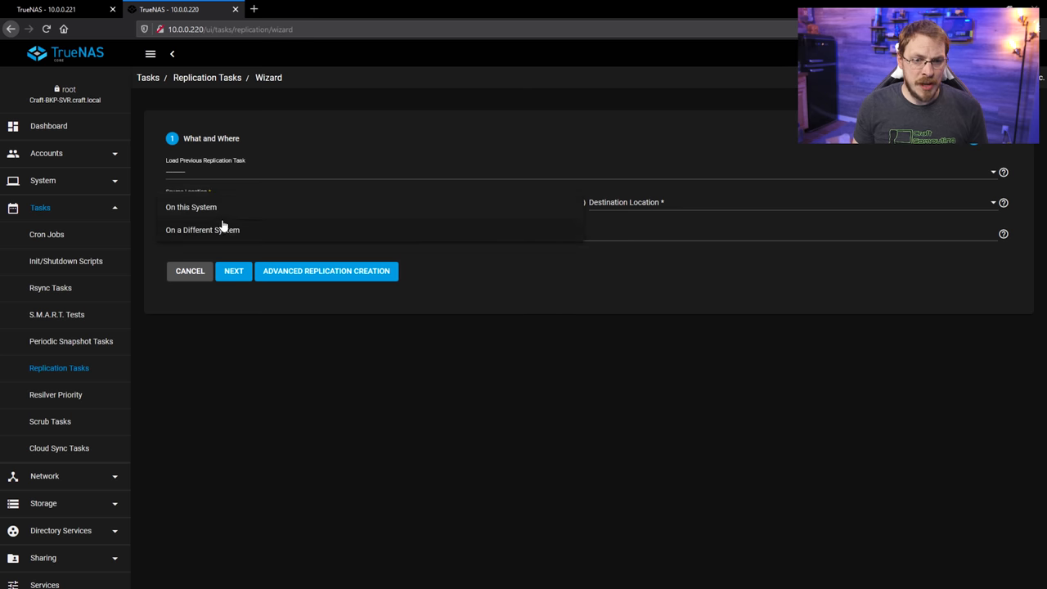
pyautogui.click(190, 207)
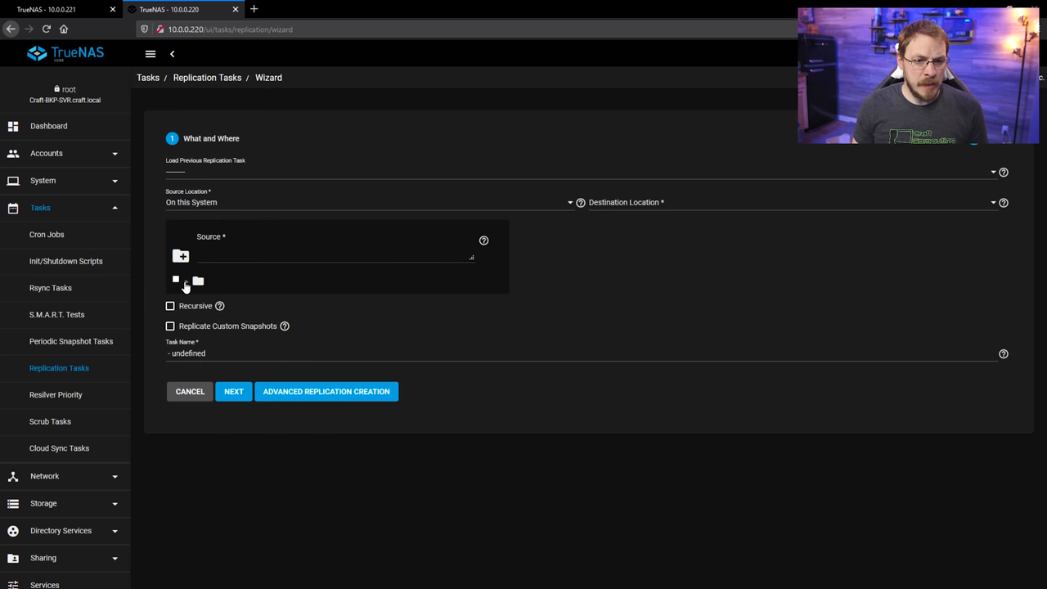
pyautogui.click(186, 282)
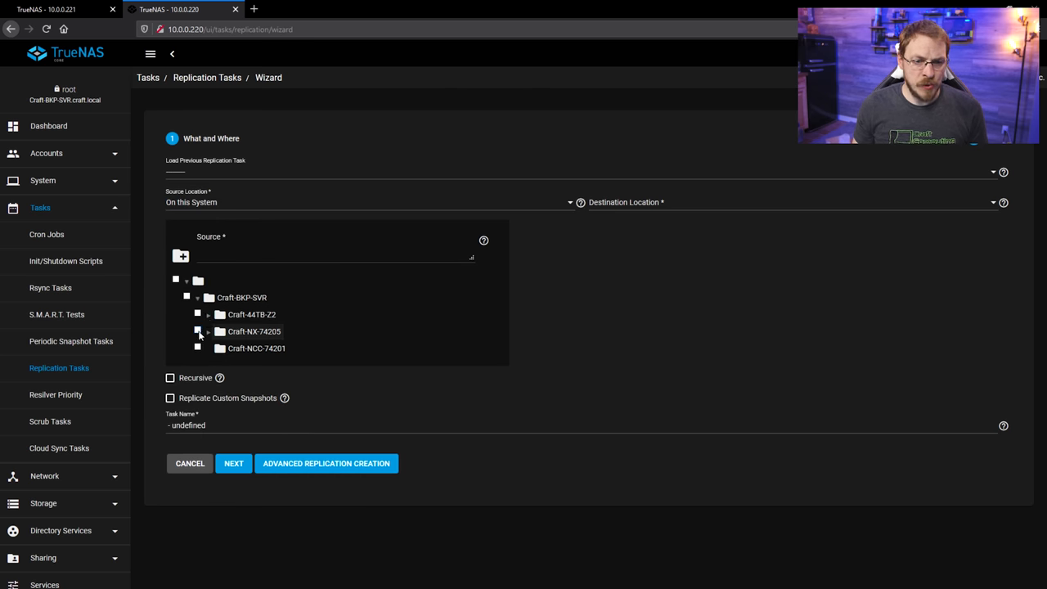
pyautogui.click(196, 330)
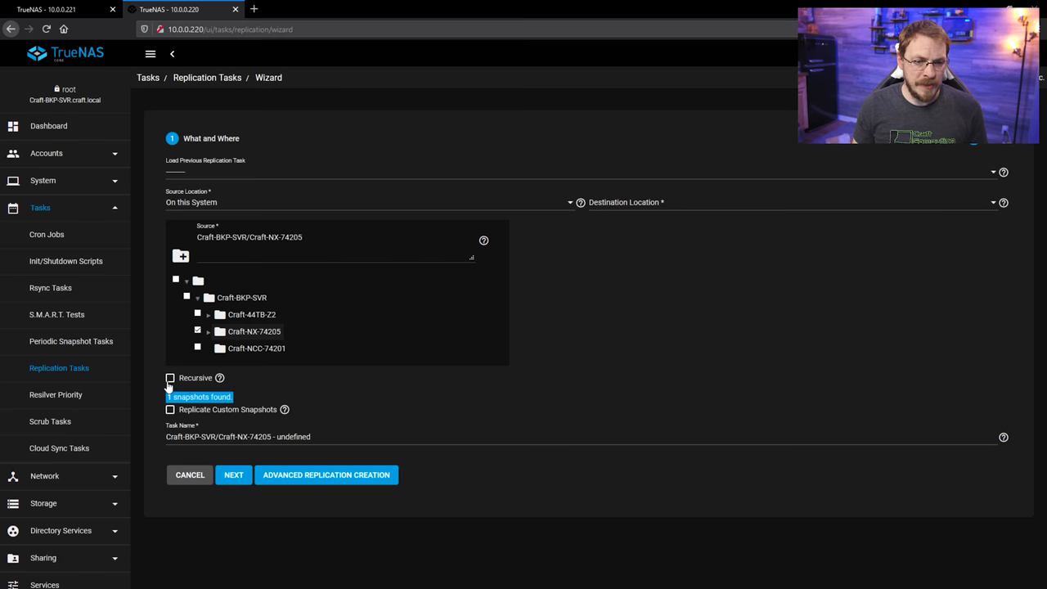
pyautogui.click(170, 376)
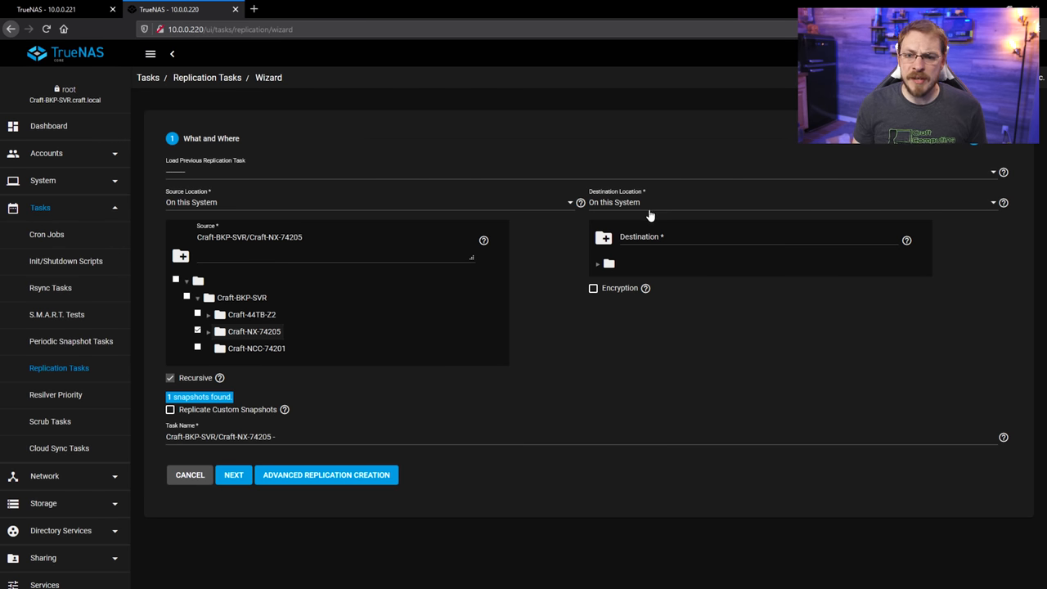
# - Target Craft-NX-74205 on a different system via the Craft-TrueNAS-12 SSH connection
pyautogui.click(786, 203)
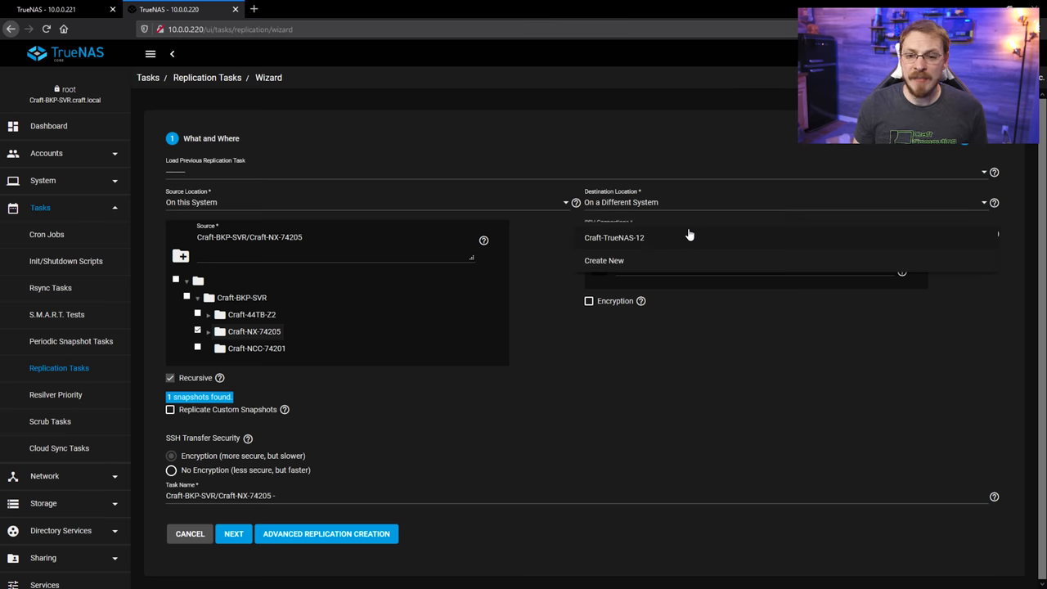
pyautogui.moveTo(679, 249)
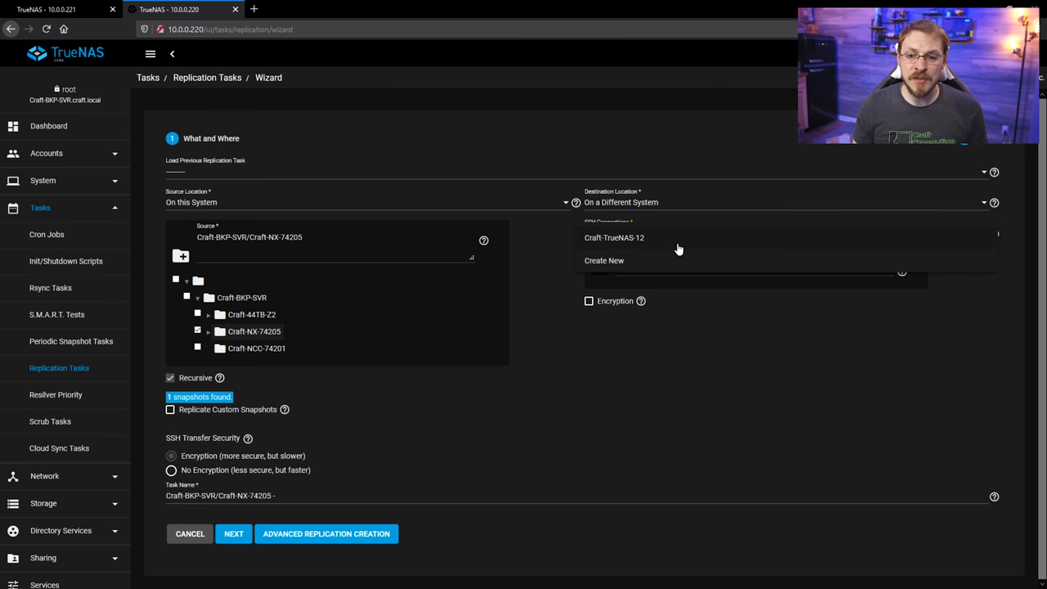
pyautogui.click(613, 237)
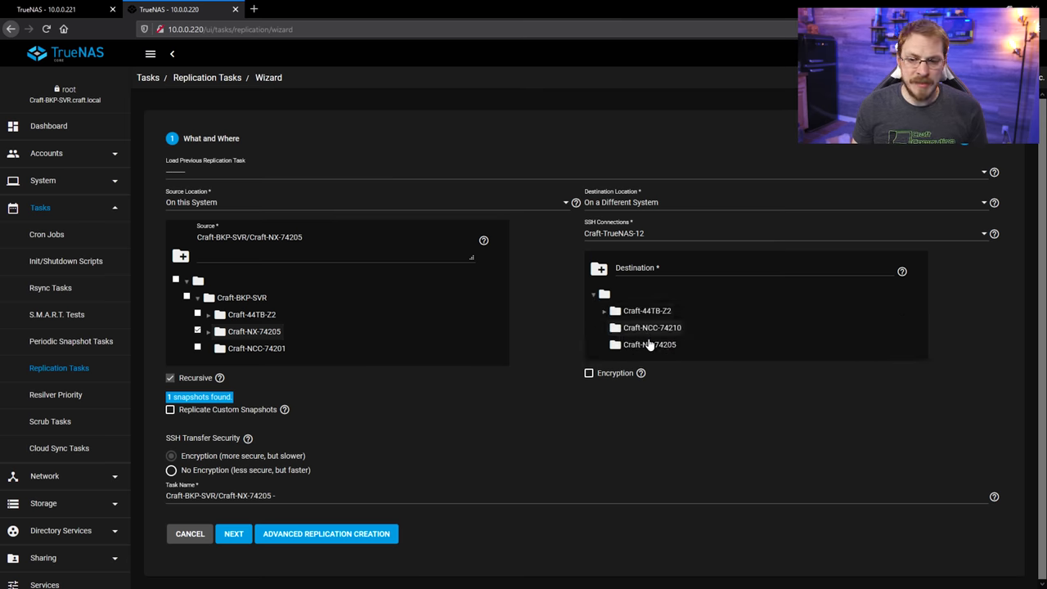
pyautogui.click(650, 344)
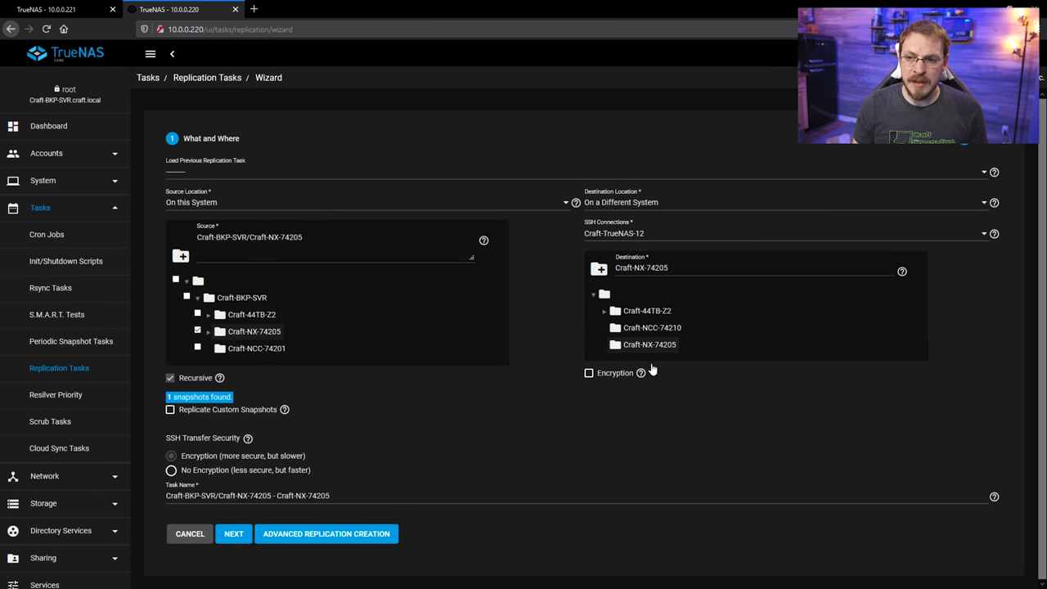
pyautogui.moveTo(548, 360)
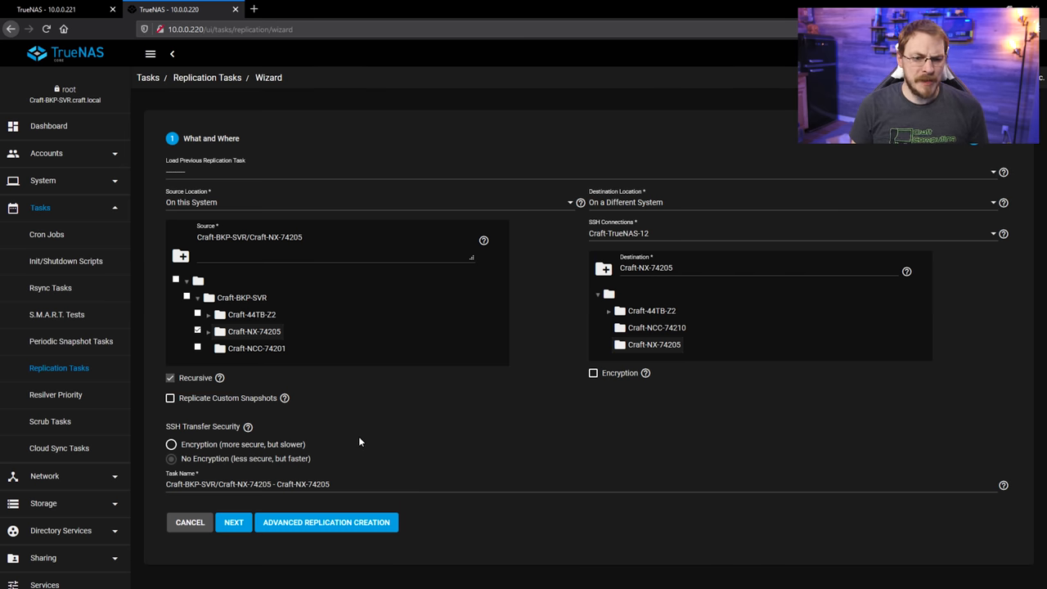
# - Start the Craft-NX-74205 replication as a Run Once task with a writable destination
pyautogui.click(233, 522)
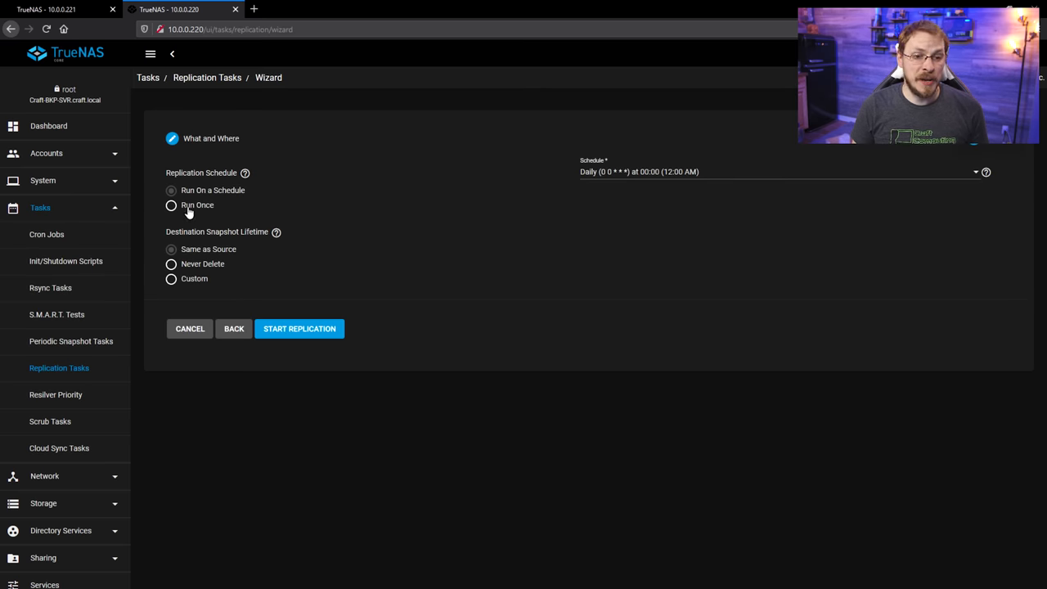
pyautogui.click(170, 207)
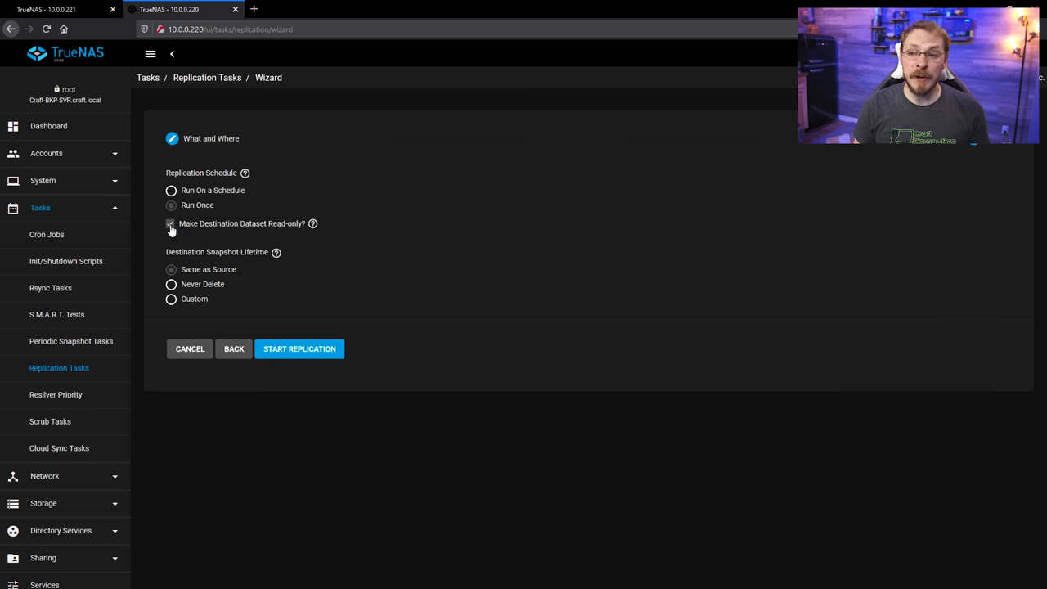
pyautogui.click(170, 222)
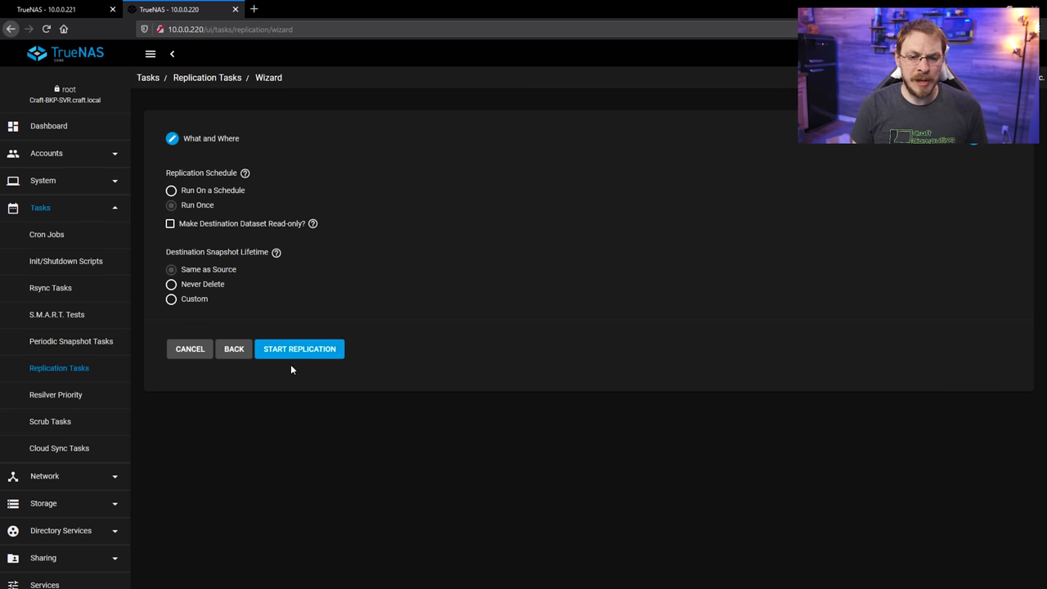
pyautogui.click(299, 349)
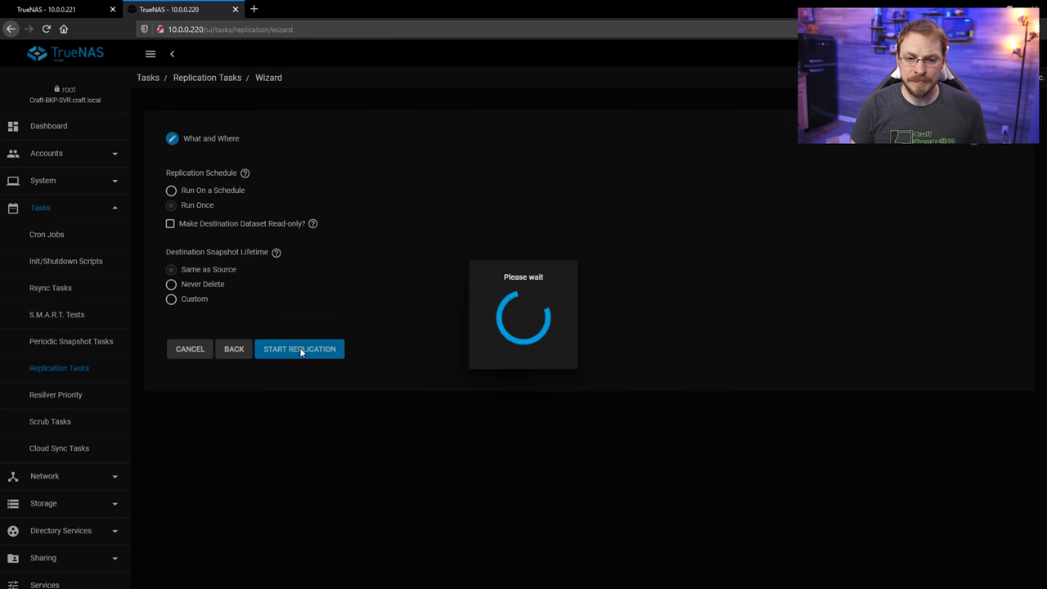
pyautogui.click(298, 349)
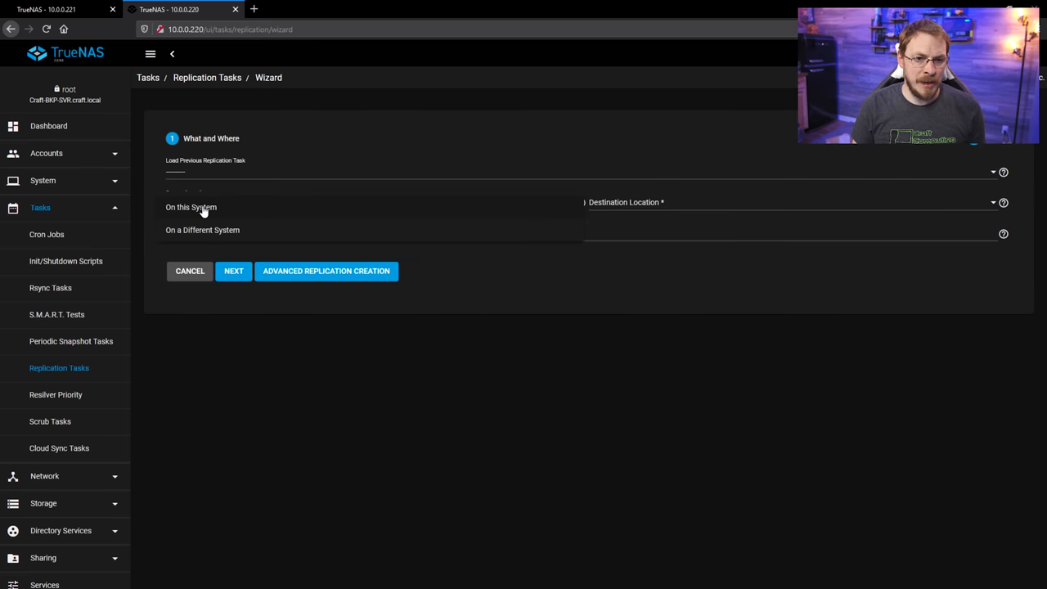
# - Source Craft-NCC-74201 recursively from this system, targeting Craft-NCC-74210 on Craft-TrueNAS-12, and proceed to scheduling
pyautogui.click(190, 206)
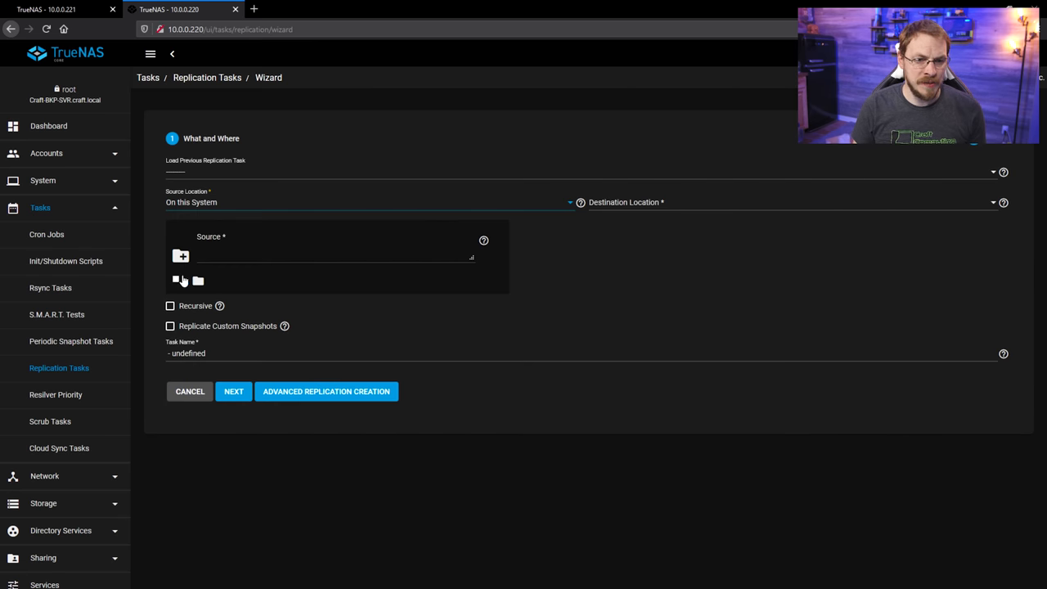
pyautogui.click(198, 282)
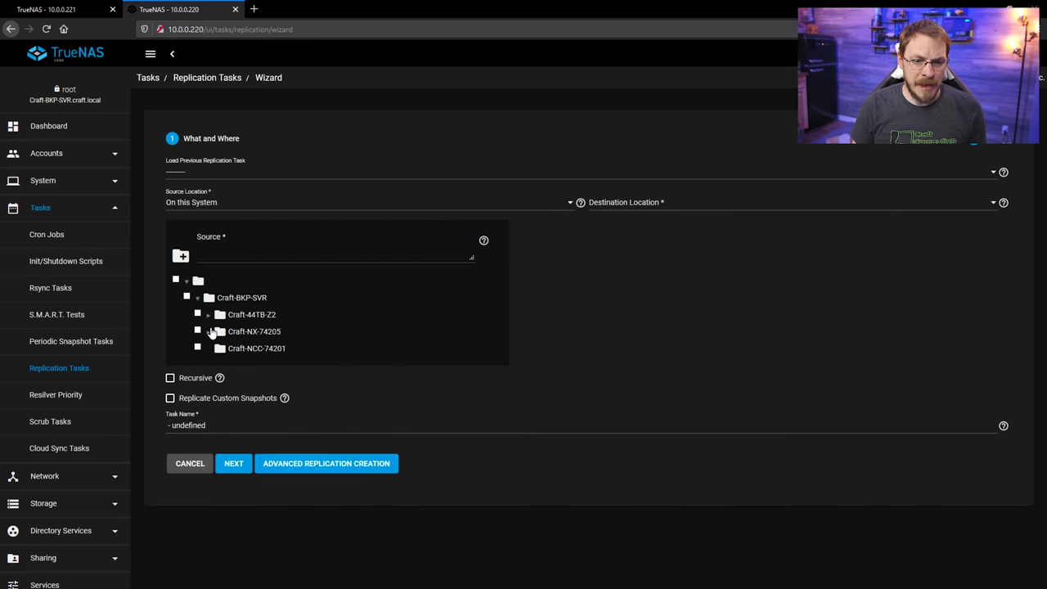
pyautogui.click(196, 347)
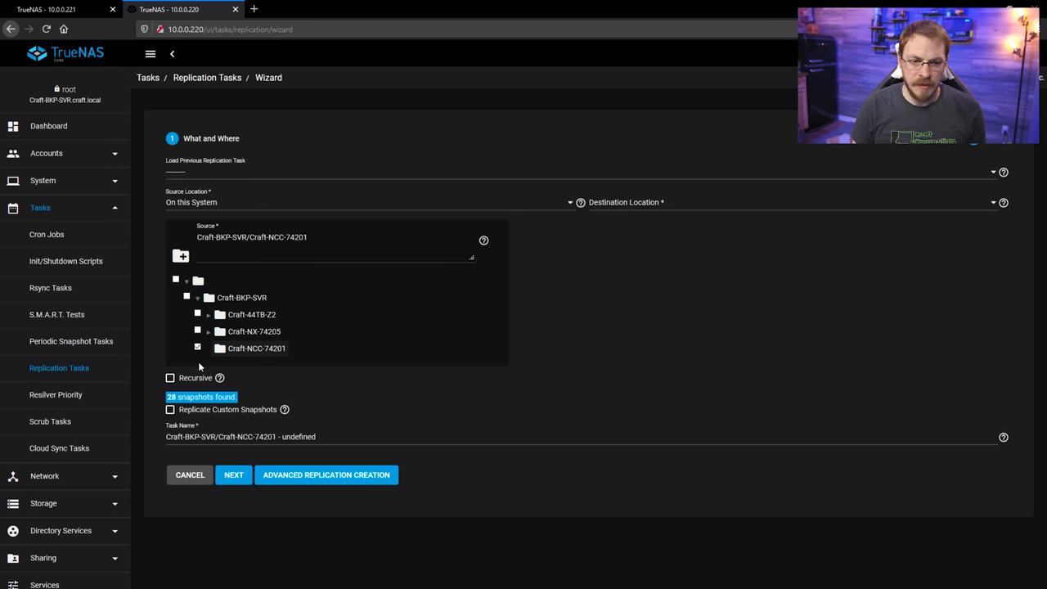
pyautogui.click(170, 376)
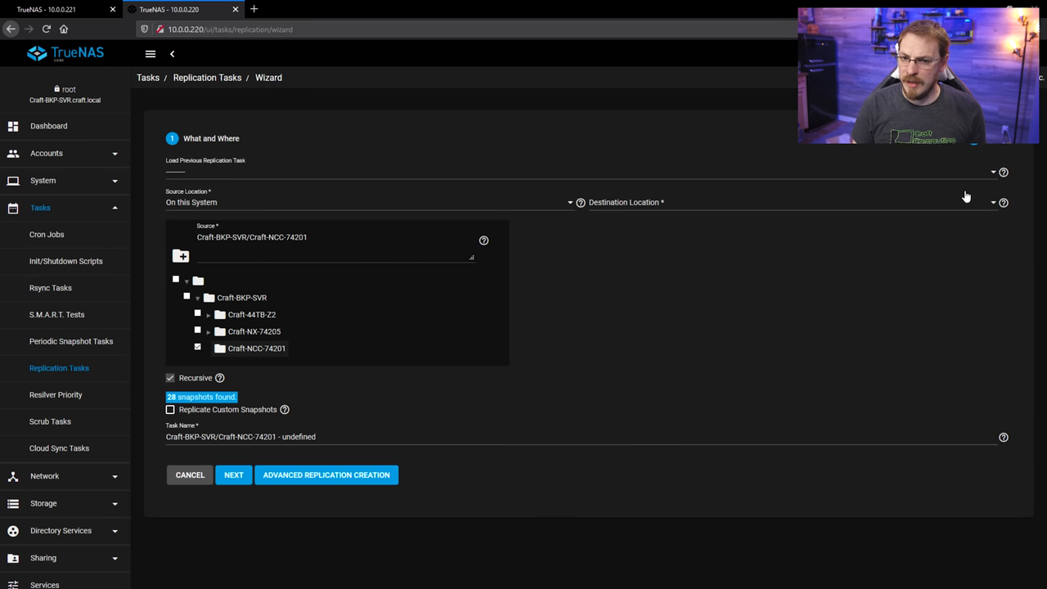
pyautogui.click(789, 203)
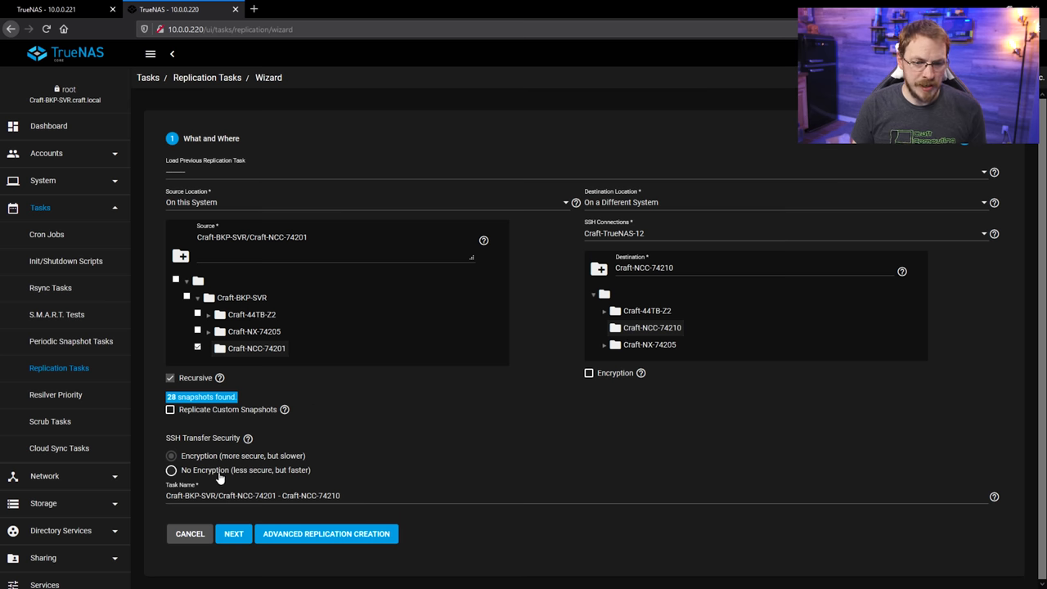
pyautogui.click(232, 533)
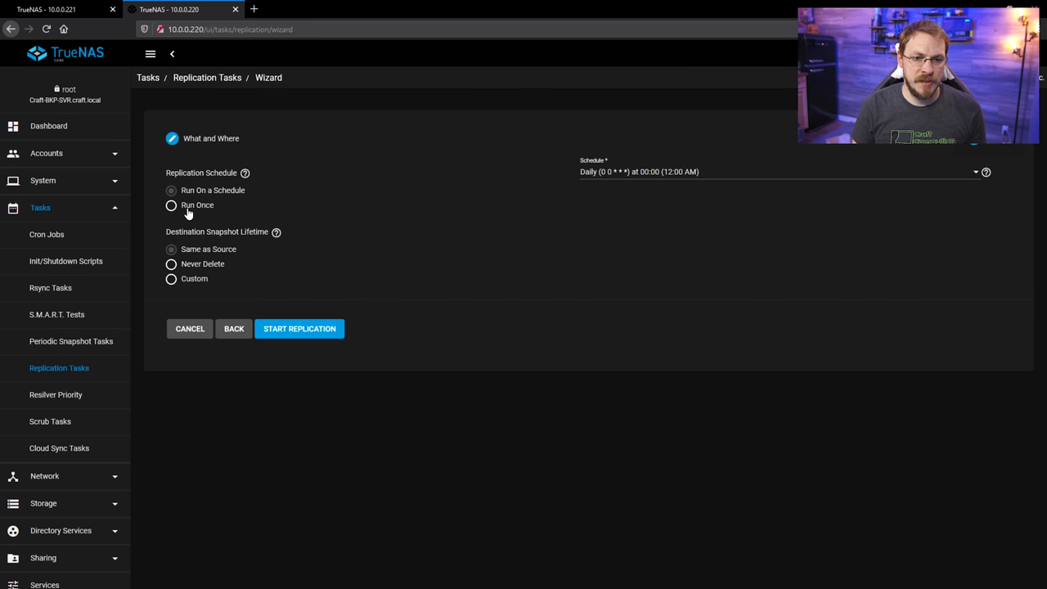
# - Start the Craft-NCC-74201 replication as a Run Once task with a writable destination and dismiss the notice
pyautogui.click(171, 204)
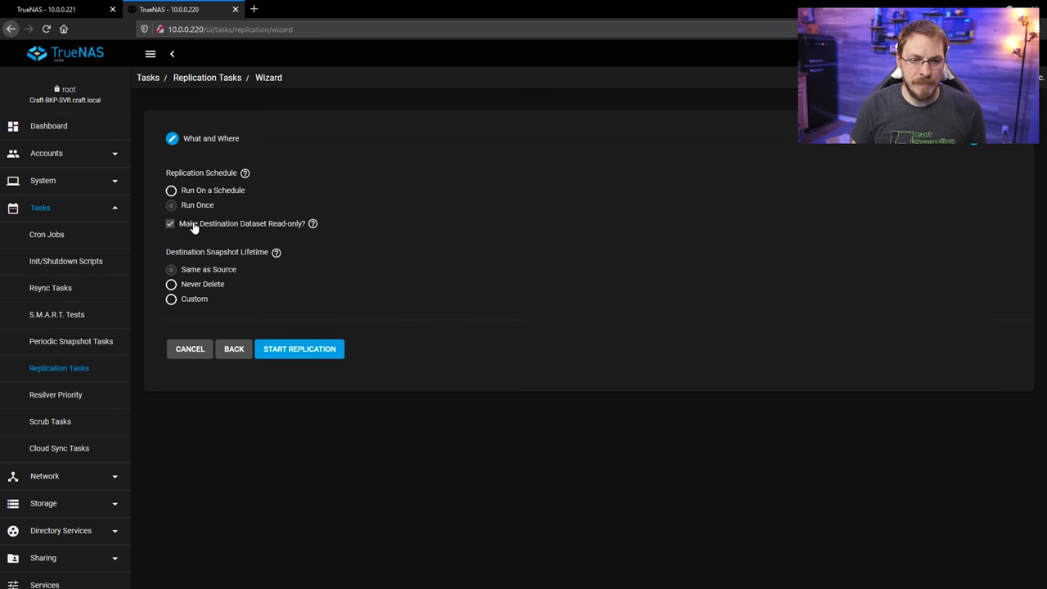
pyautogui.click(171, 223)
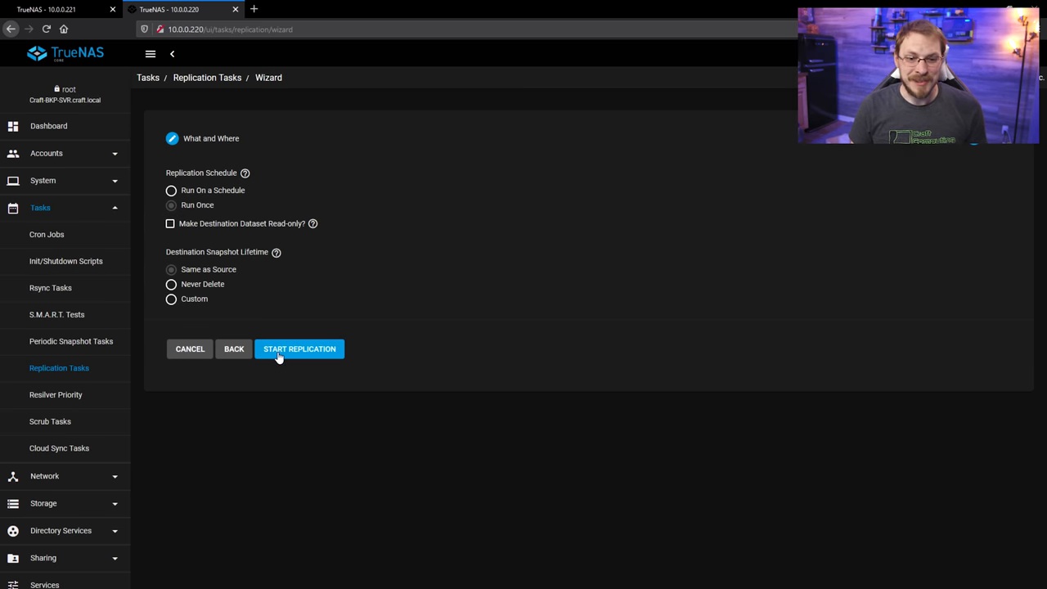
pyautogui.click(299, 349)
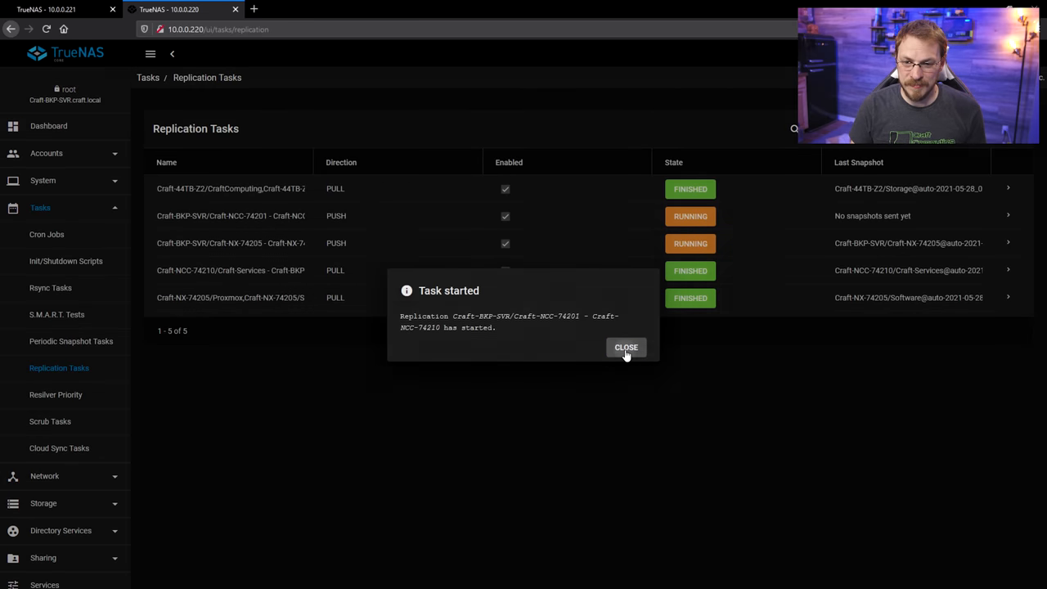
pyautogui.click(625, 347)
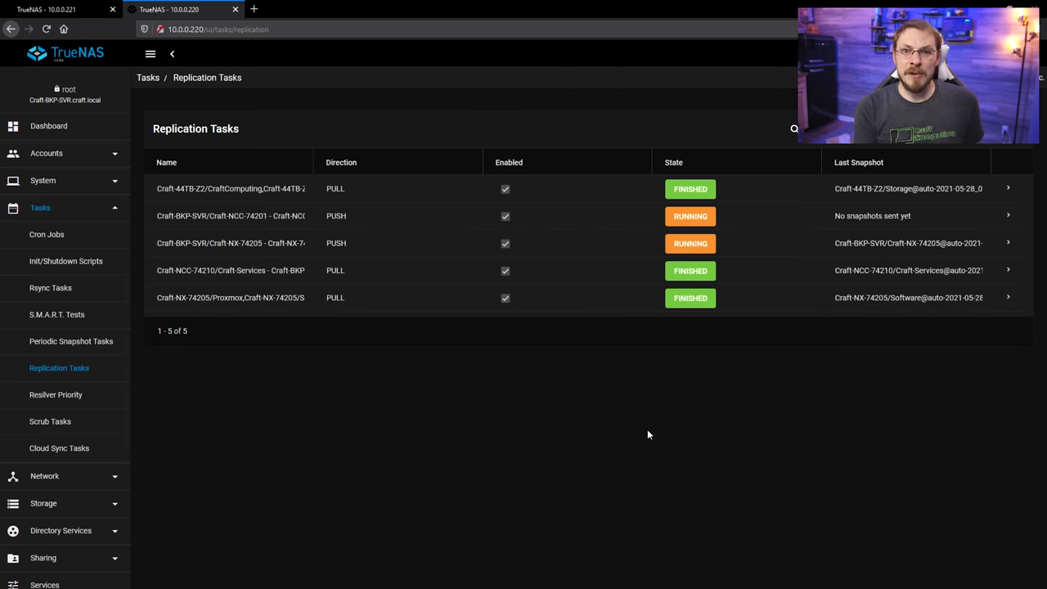